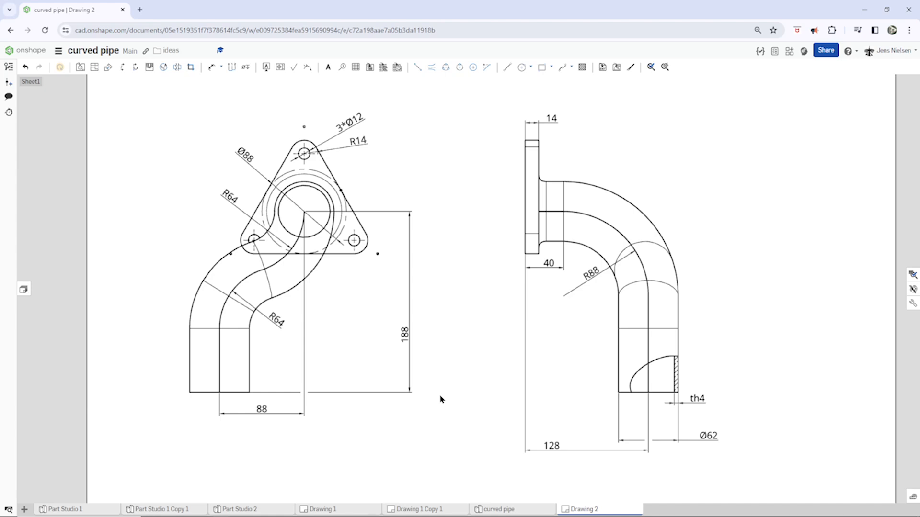
{"action": "mouse_move", "coordinate": [433, 352]}
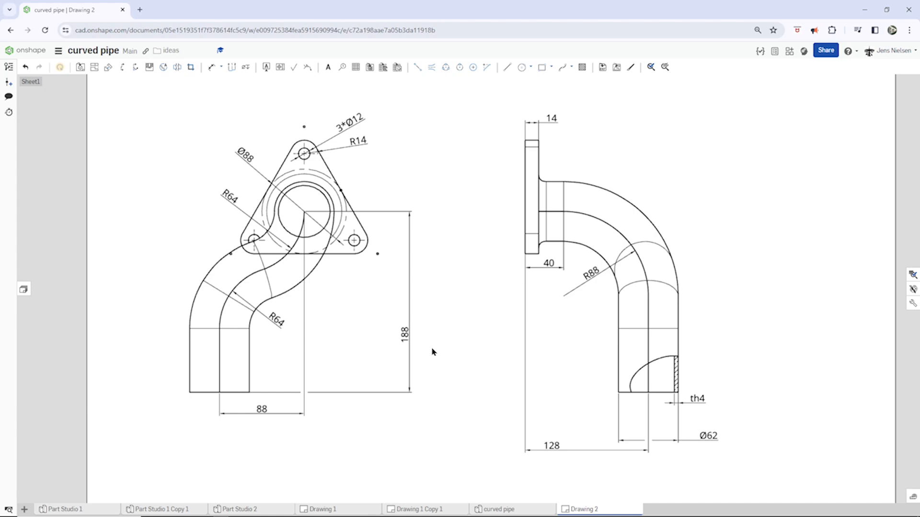
{"action": "mouse_move", "coordinate": [430, 324]}
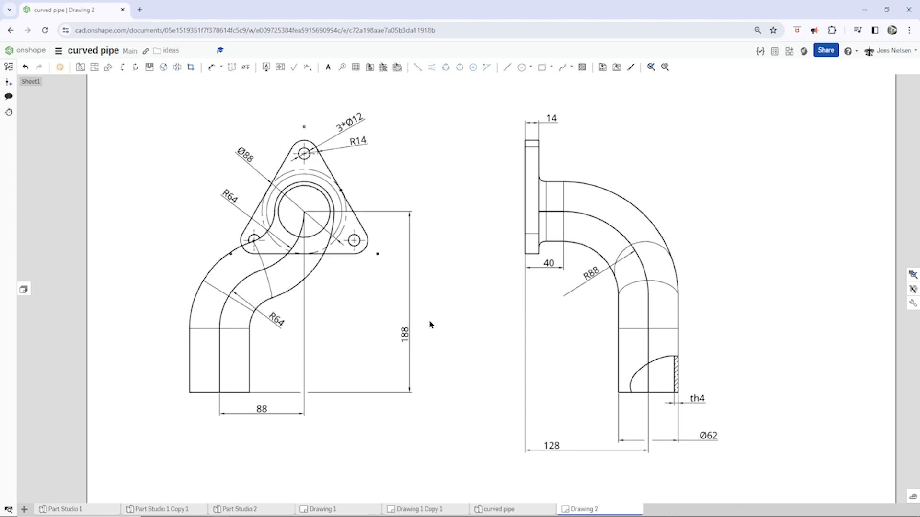
{"action": "mouse_move", "coordinate": [461, 326]}
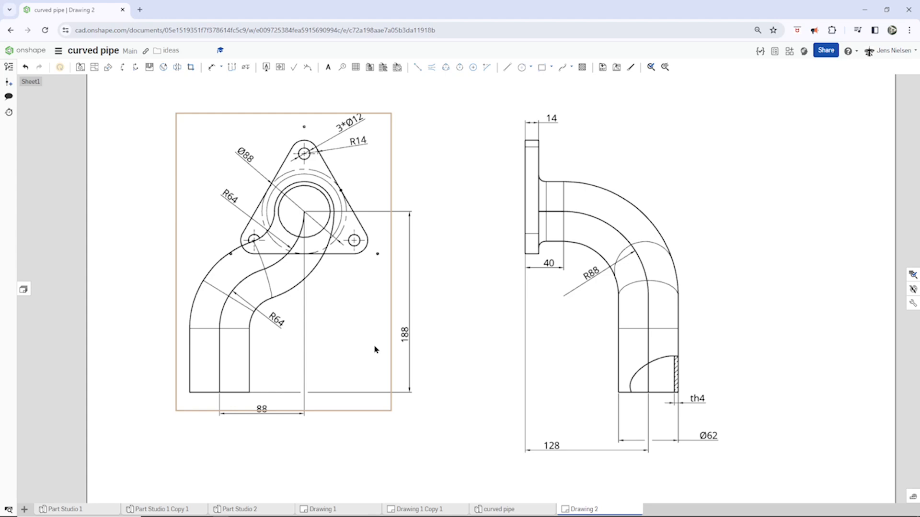
{"action": "mouse_move", "coordinate": [245, 359]}
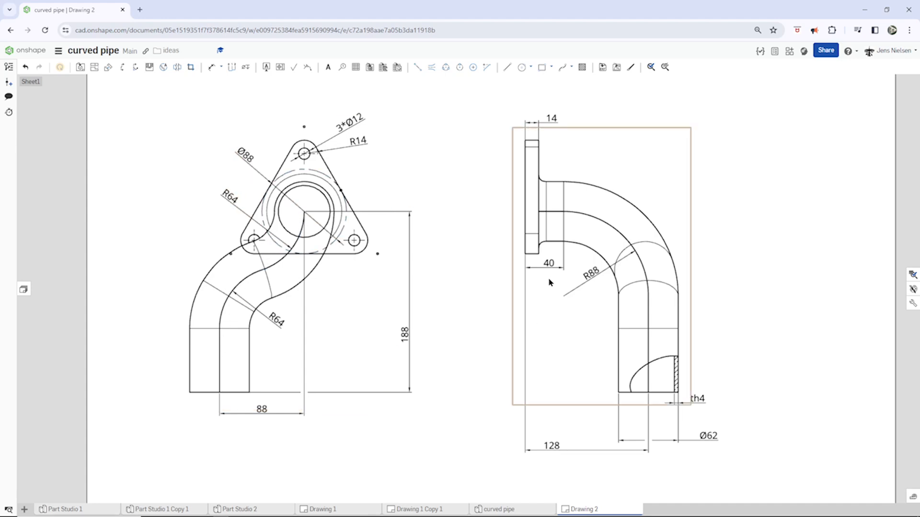
{"action": "mouse_move", "coordinate": [649, 357]}
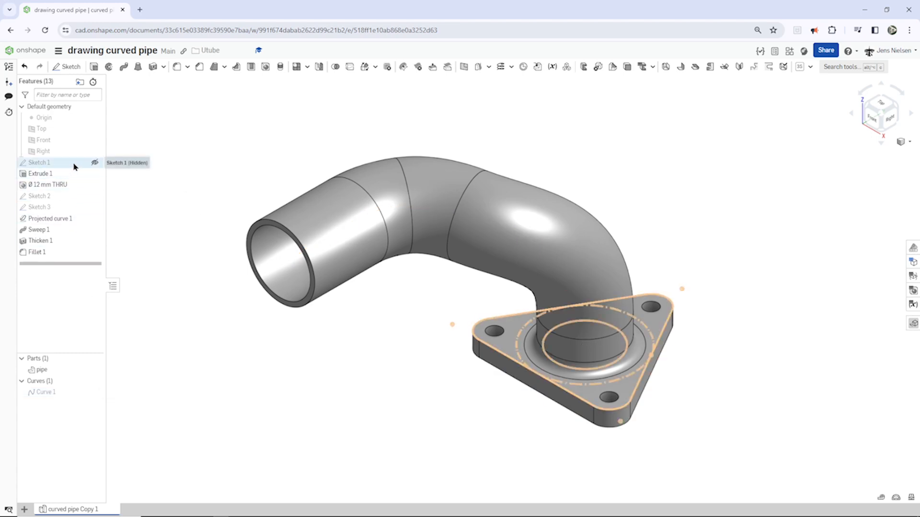
Review the flange profile, pipe path and hidden third sketch on the curved pipe model.
{"action": "left_click", "coordinate": [40, 195]}
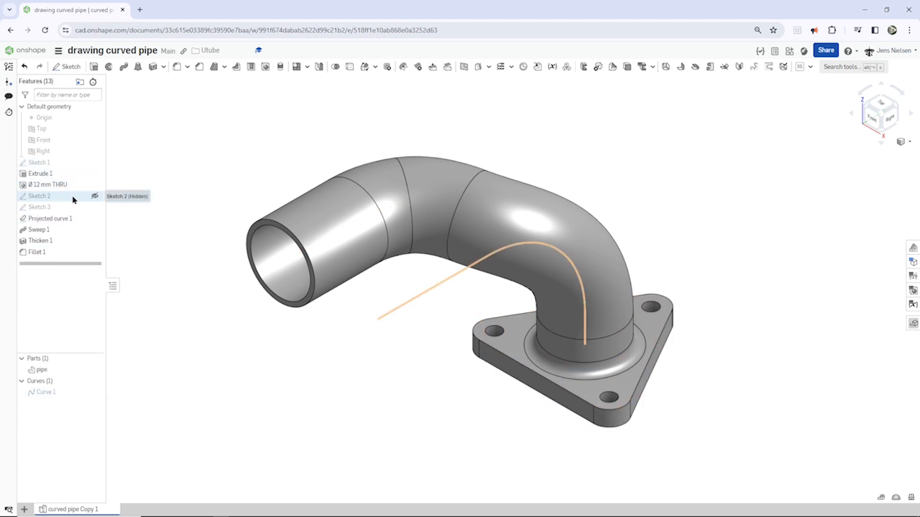
{"action": "left_click", "coordinate": [95, 195]}
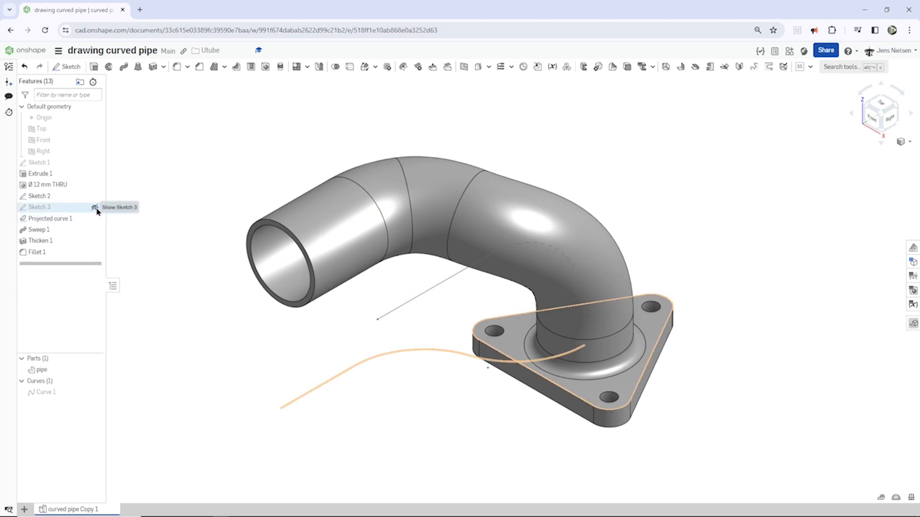
{"action": "left_click", "coordinate": [94, 207]}
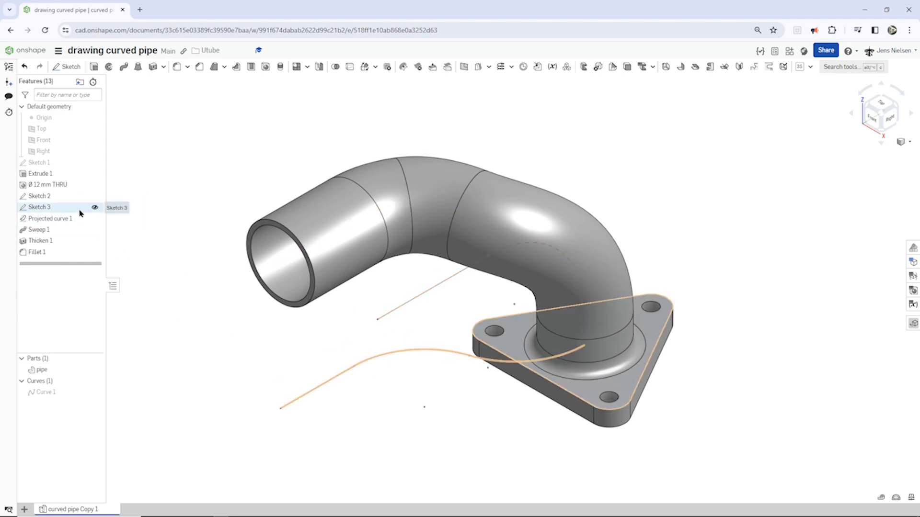
{"action": "left_click", "coordinate": [94, 207]}
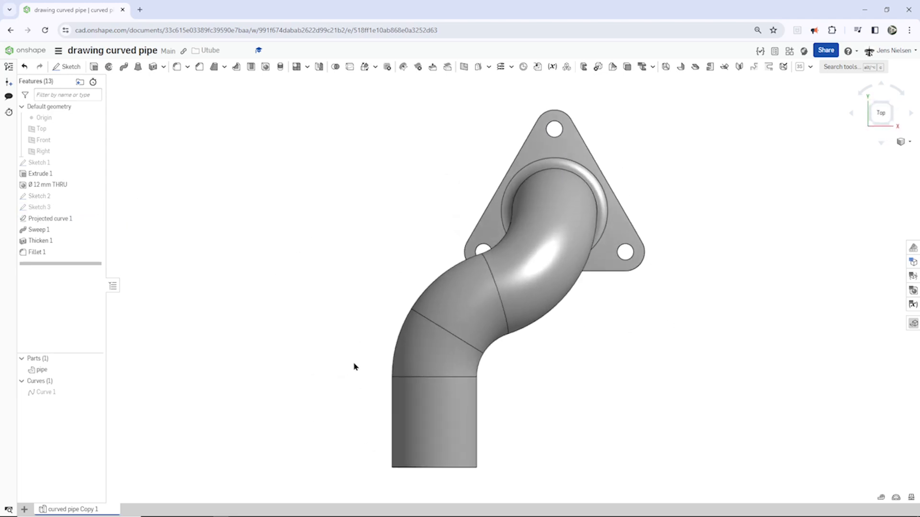
{"action": "left_click", "coordinate": [539, 239]}
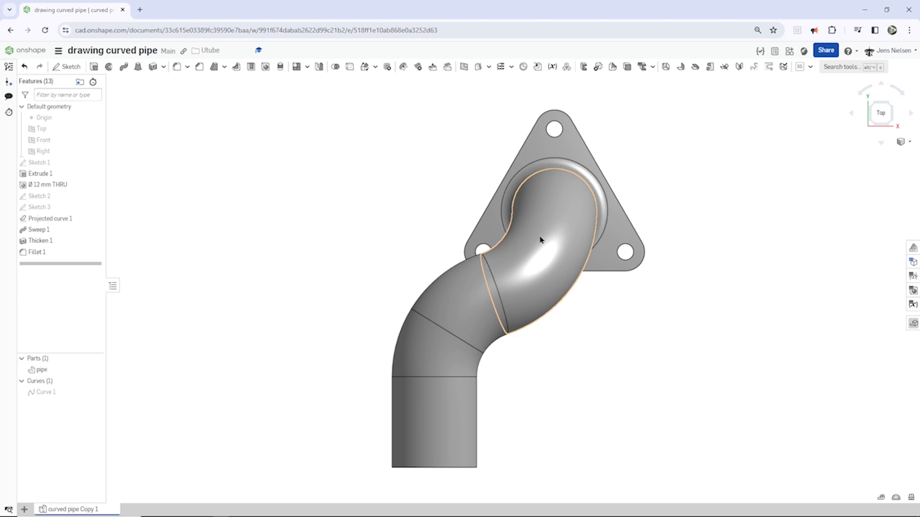
{"action": "left_click_drag", "start_coordinate": [540, 240], "coordinate": [663, 298]}
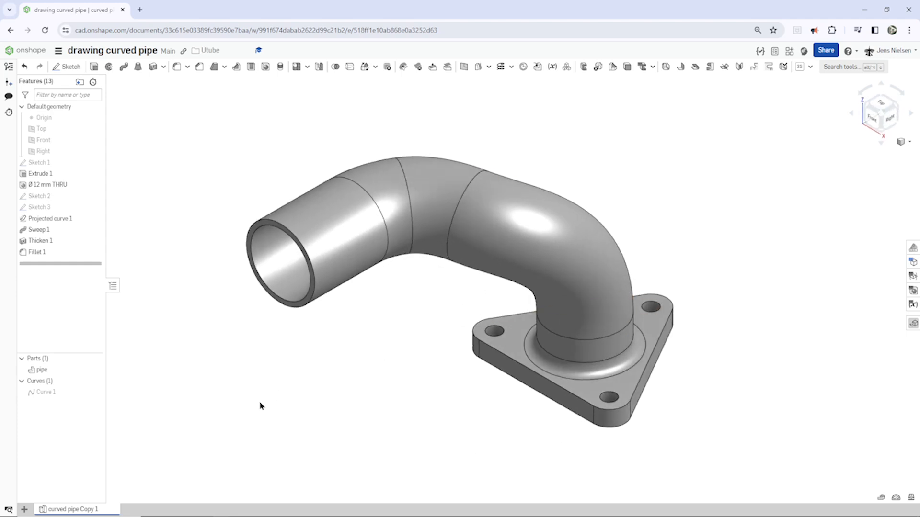
{"action": "mouse_move", "coordinate": [46, 503]}
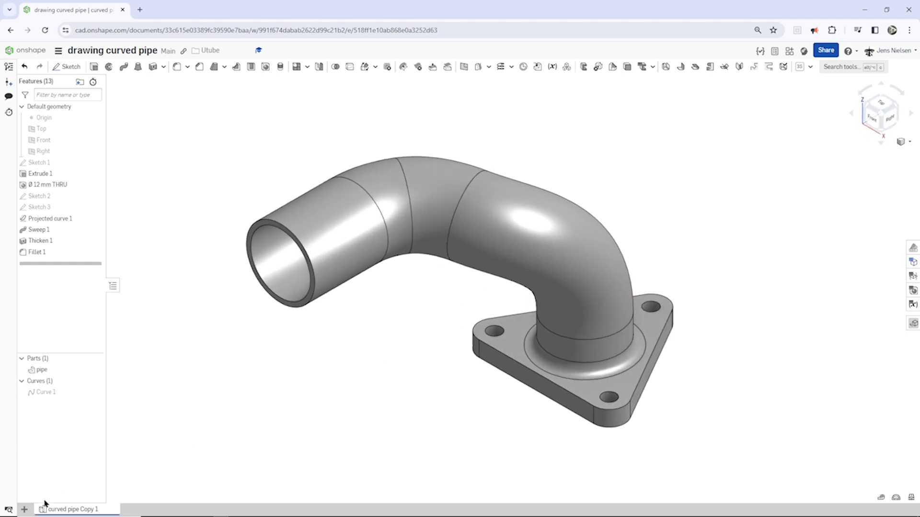
Create a new drawing from a custom ISO A3 template with no border or title block.
{"action": "left_click", "coordinate": [24, 508]}
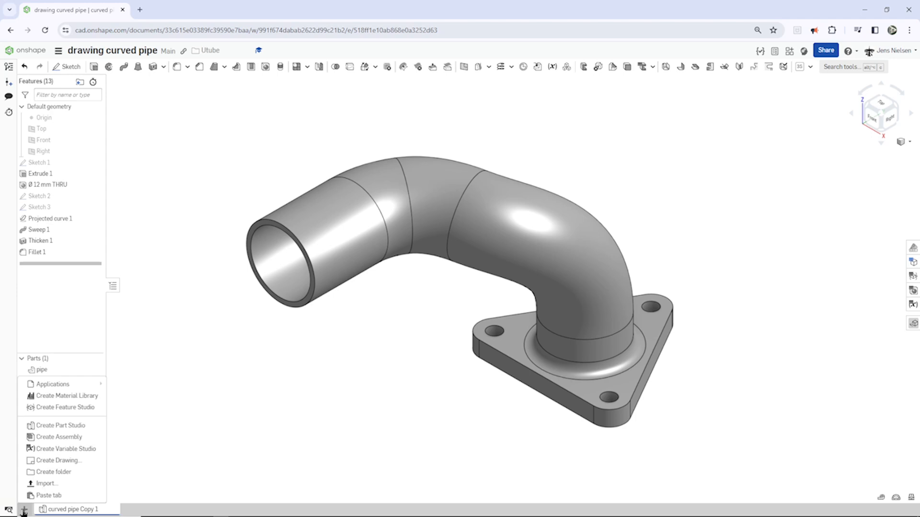
{"action": "mouse_move", "coordinate": [58, 461]}
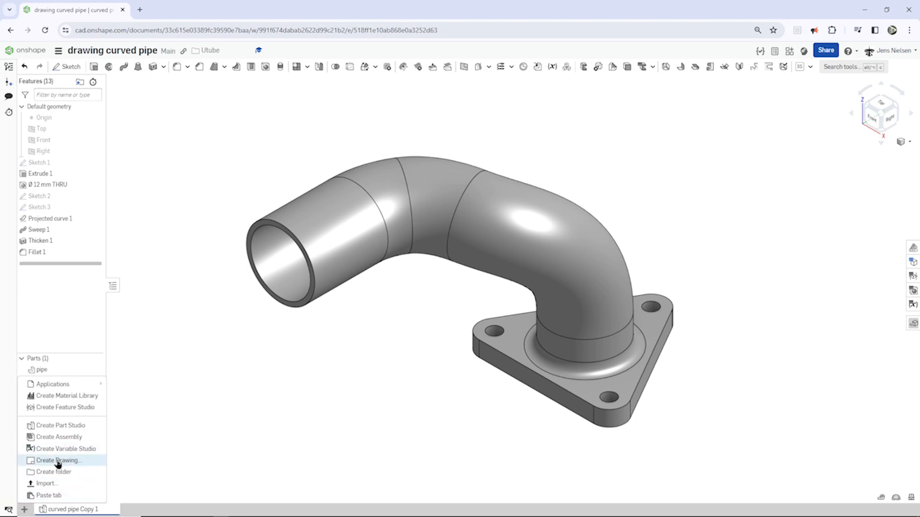
{"action": "left_click", "coordinate": [59, 461]}
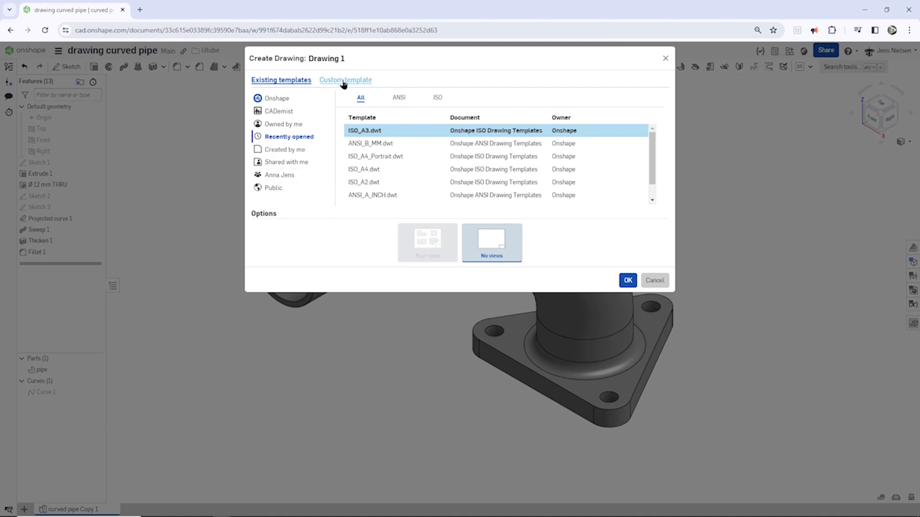
{"action": "left_click", "coordinate": [344, 80]}
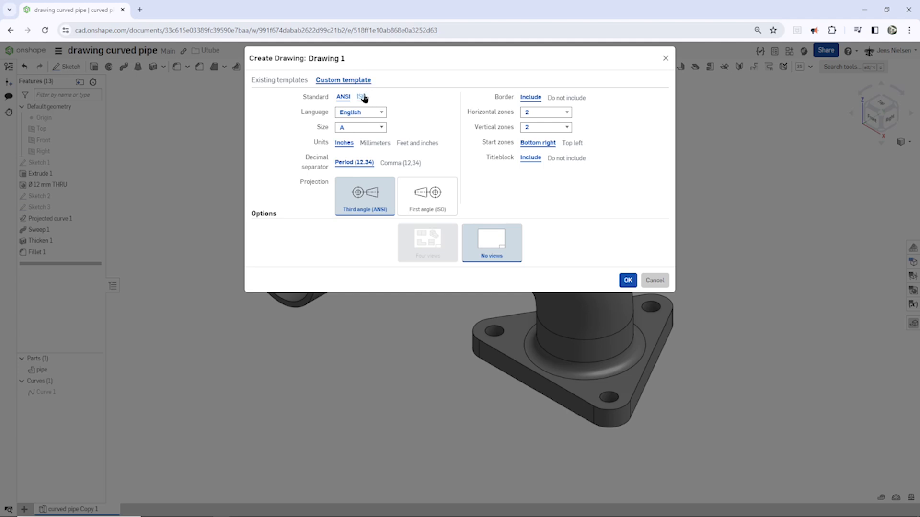
{"action": "left_click", "coordinate": [361, 97]}
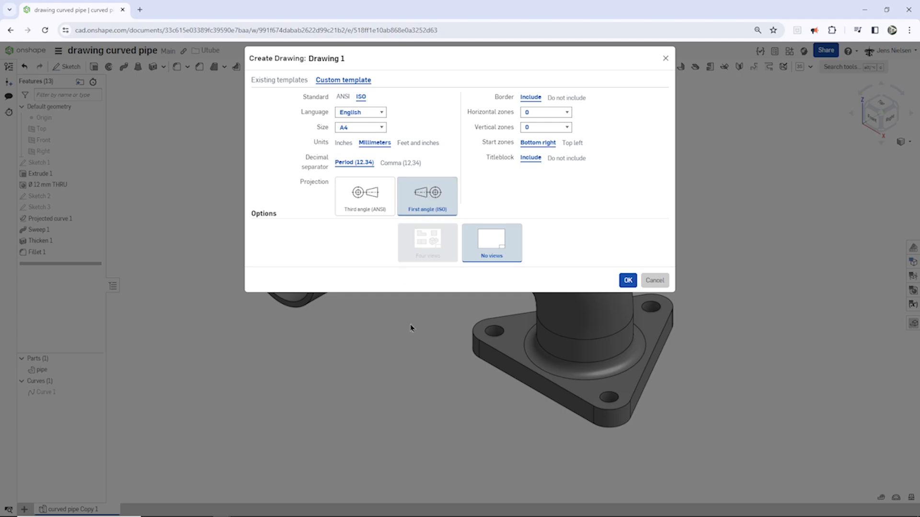
{"action": "mouse_move", "coordinate": [239, 336]}
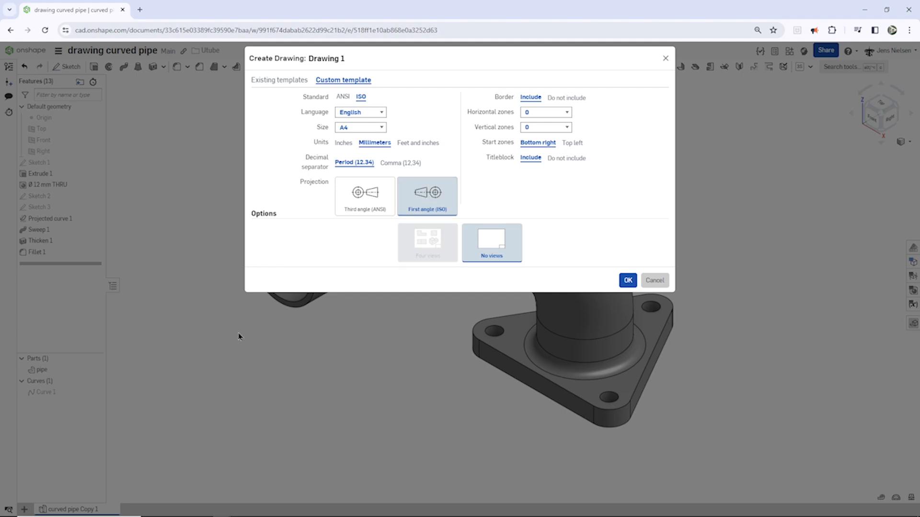
{"action": "mouse_move", "coordinate": [437, 250]}
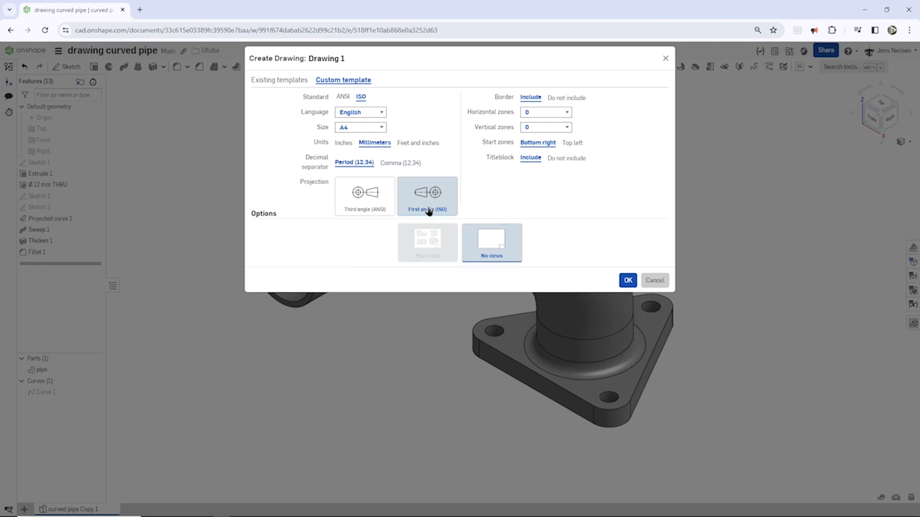
{"action": "left_click", "coordinate": [360, 128]}
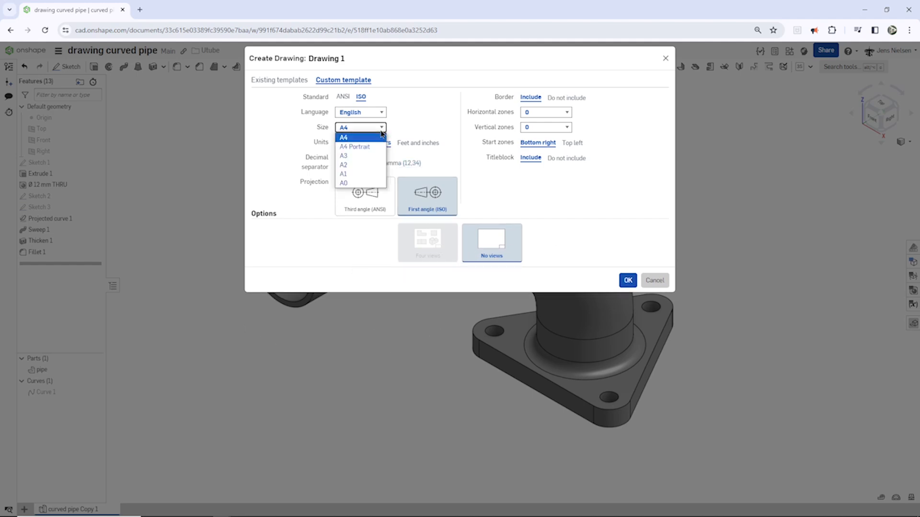
{"action": "left_click", "coordinate": [343, 155]}
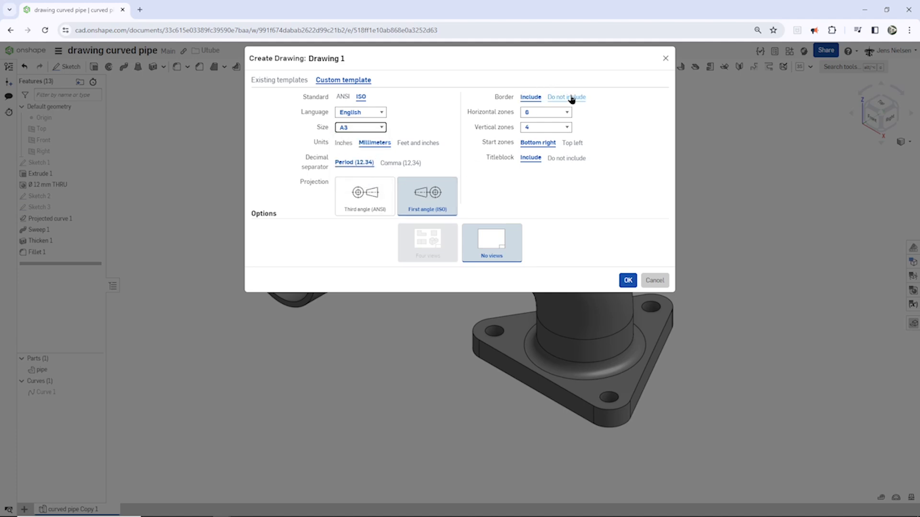
{"action": "left_click", "coordinate": [565, 96]}
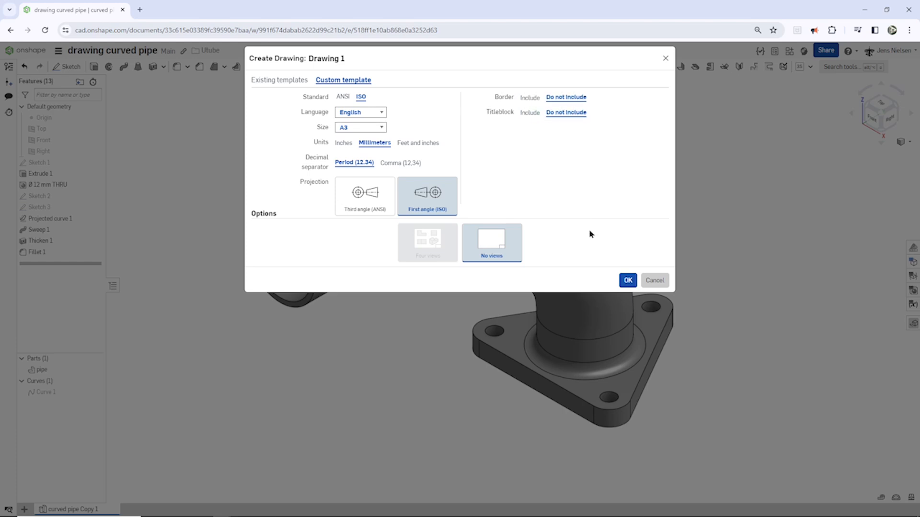
{"action": "left_click", "coordinate": [627, 281]}
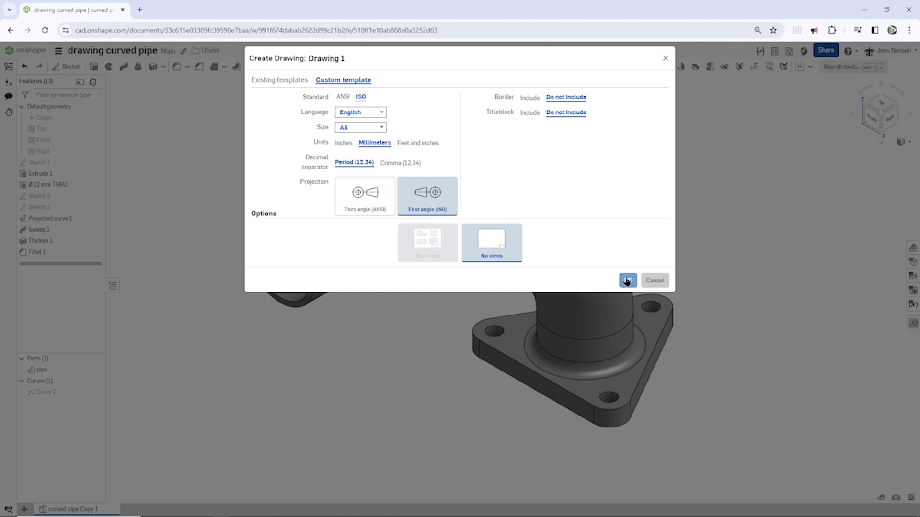
{"action": "left_click", "coordinate": [627, 281]}
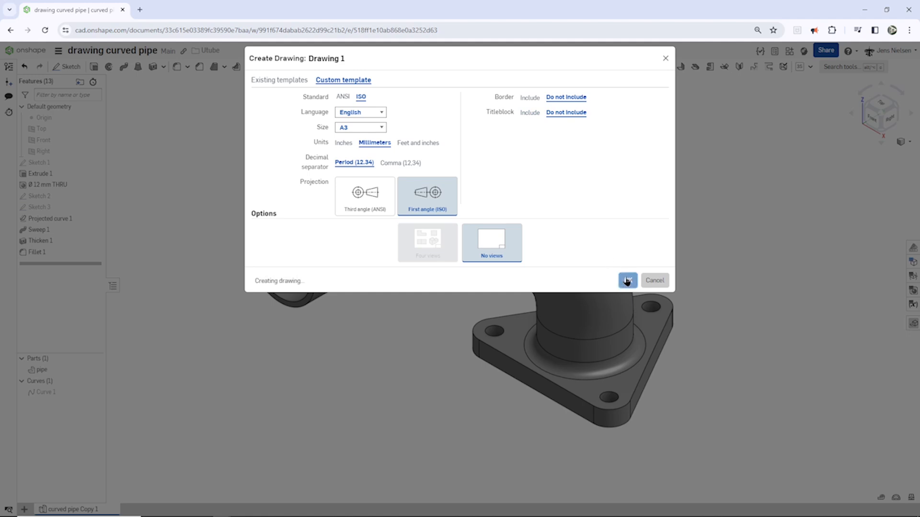
{"action": "left_click", "coordinate": [627, 281]}
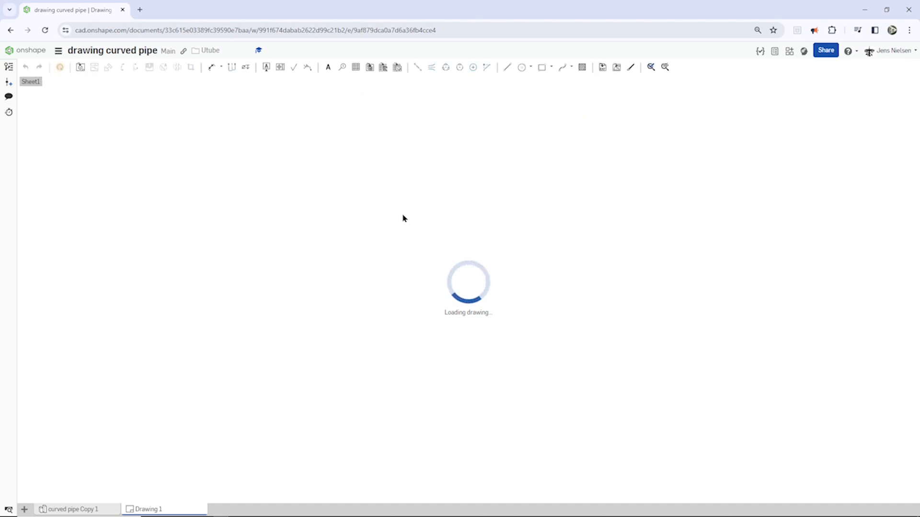
Insert a 1:3 top view of the pipe on the left with a projected side view to its right.
{"action": "left_click", "coordinate": [81, 66]}
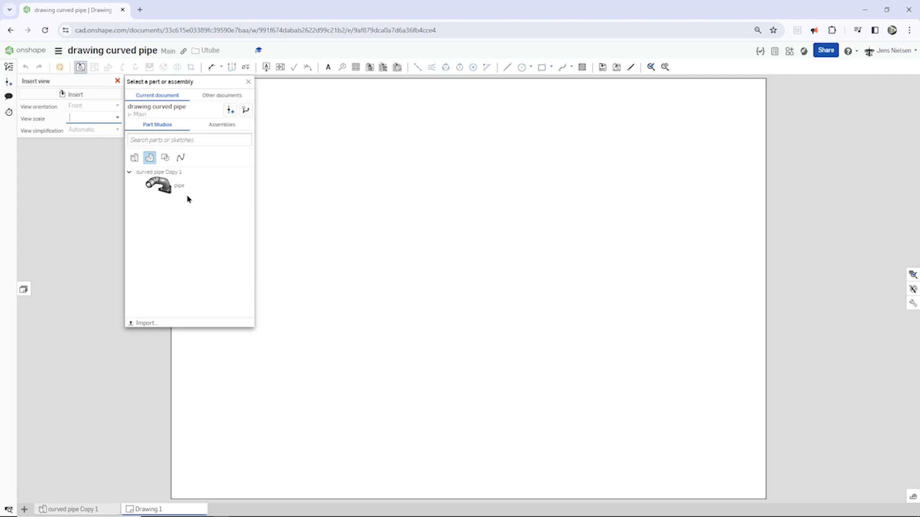
{"action": "mouse_move", "coordinate": [179, 208]}
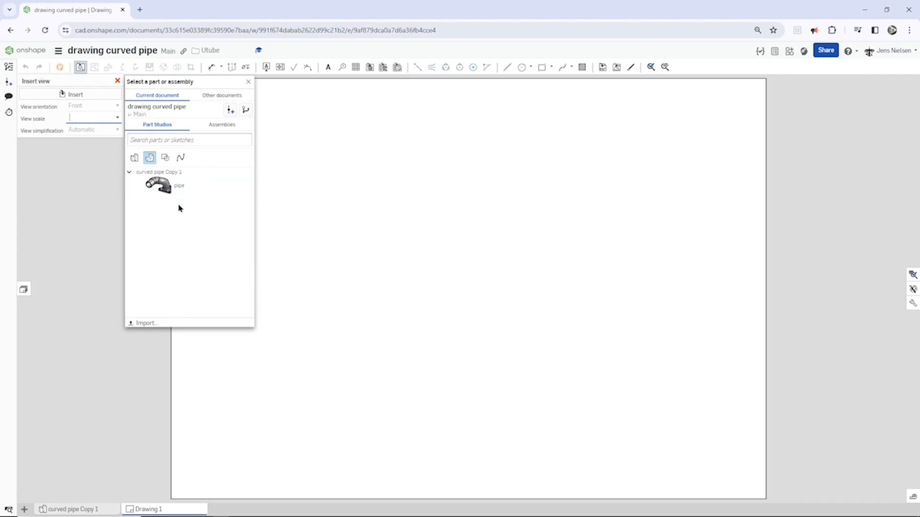
{"action": "left_click", "coordinate": [158, 185]}
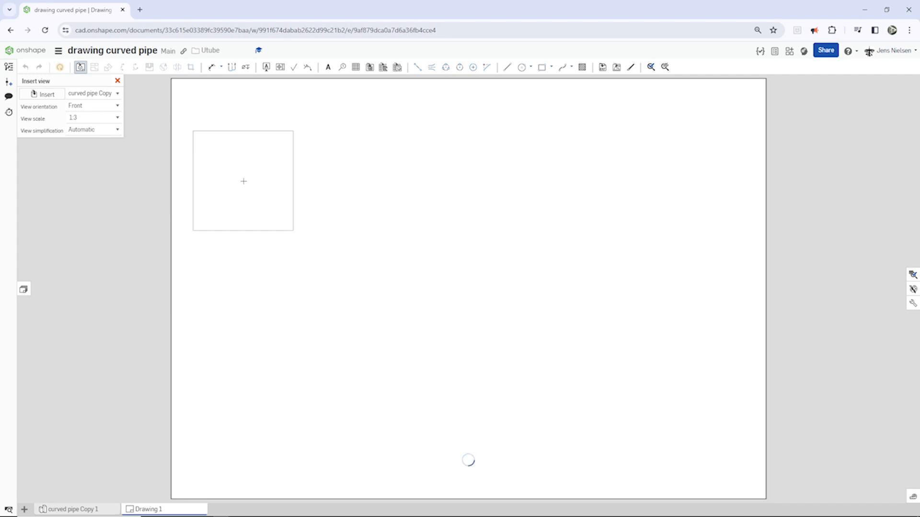
{"action": "left_click", "coordinate": [93, 105]}
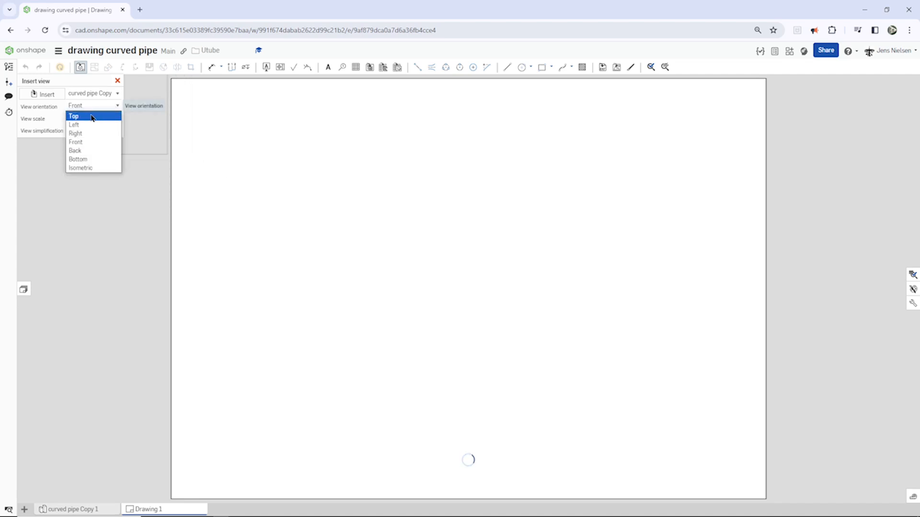
{"action": "left_click", "coordinate": [73, 115]}
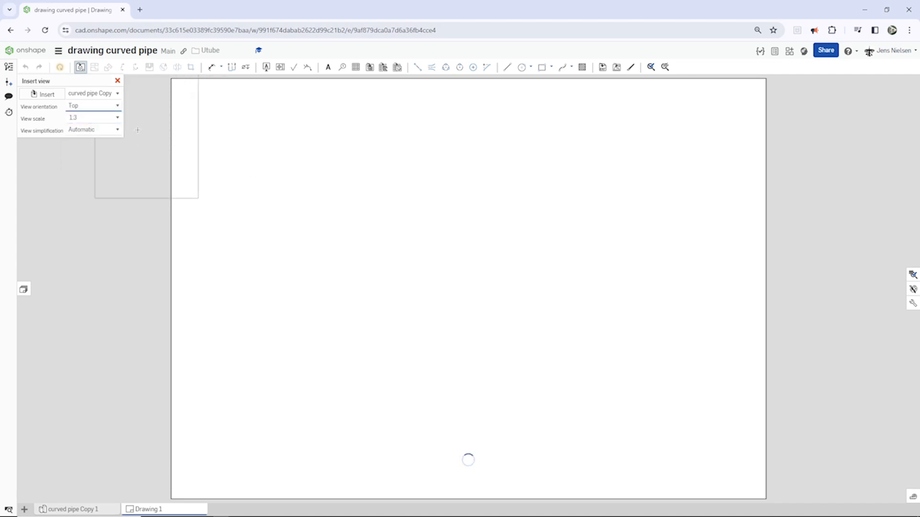
{"action": "left_click", "coordinate": [93, 117]}
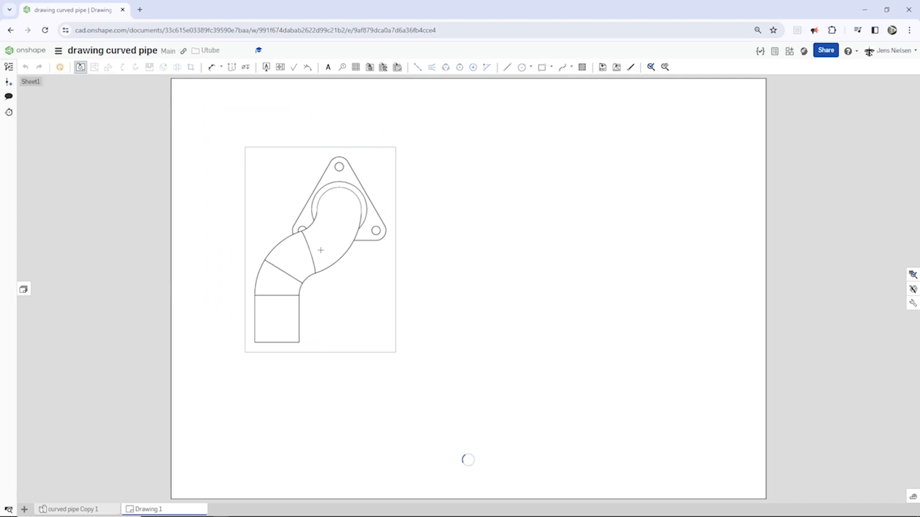
{"action": "left_click", "coordinate": [94, 68]}
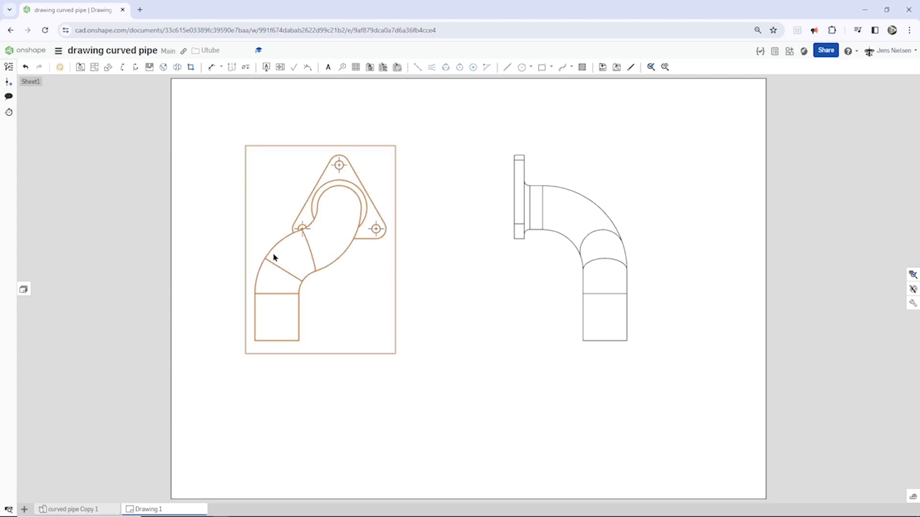
Show the Sketch 1 and Sketch 3 curves in the top view via Show/hide sketches.
{"action": "right_click", "coordinate": [273, 257]}
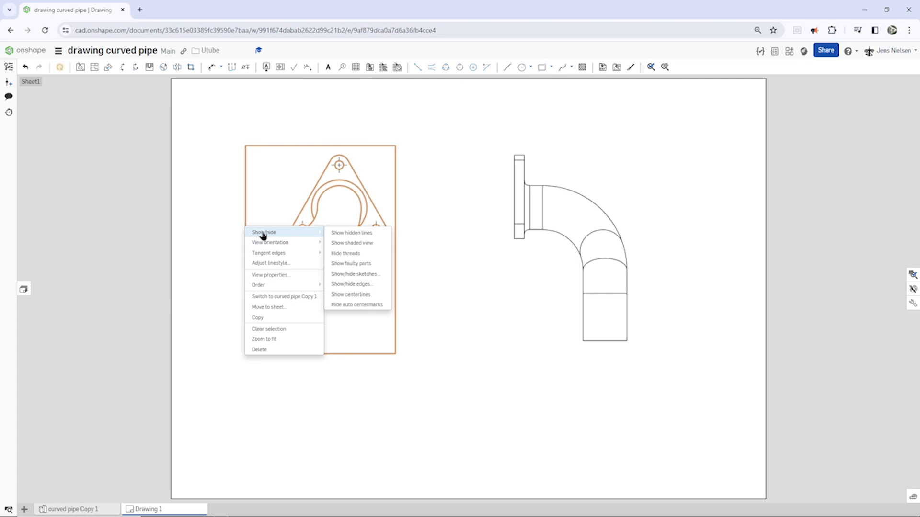
{"action": "mouse_move", "coordinate": [350, 233]}
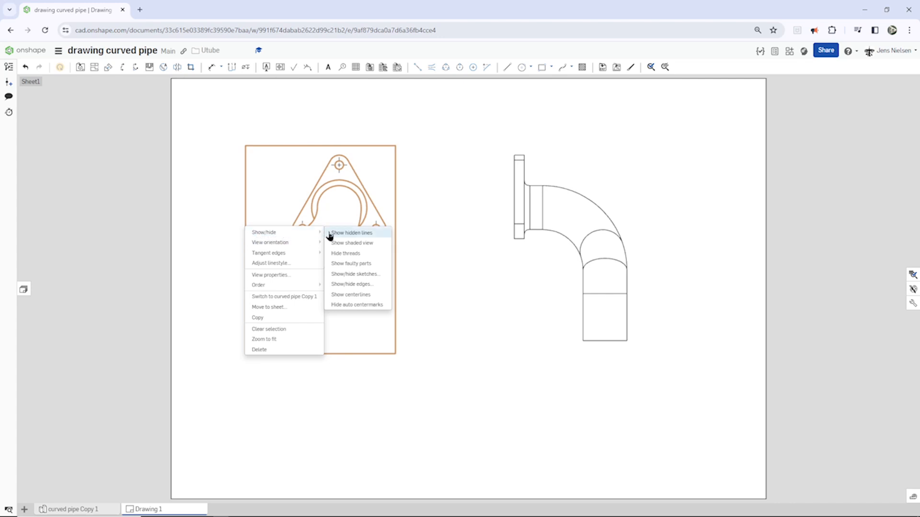
{"action": "mouse_move", "coordinate": [344, 274]}
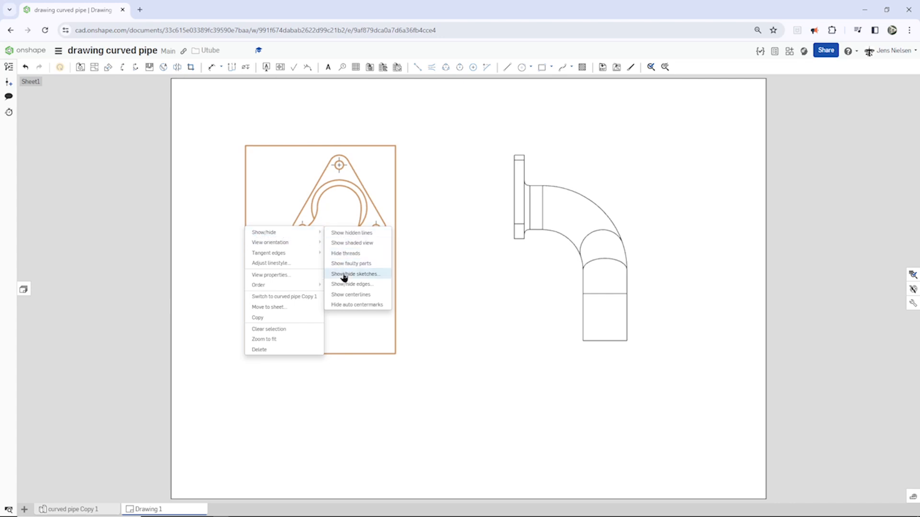
{"action": "left_click", "coordinate": [356, 274]}
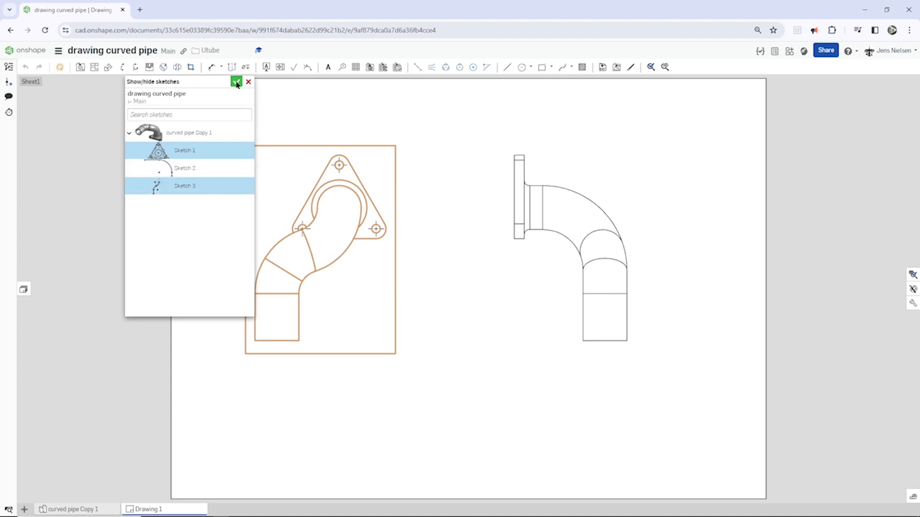
{"action": "left_click", "coordinate": [236, 81]}
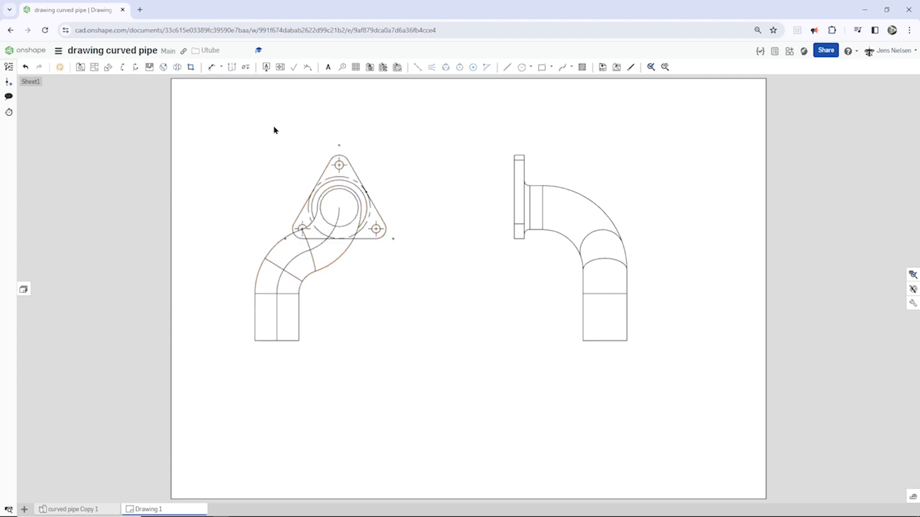
{"action": "left_click", "coordinate": [422, 271]}
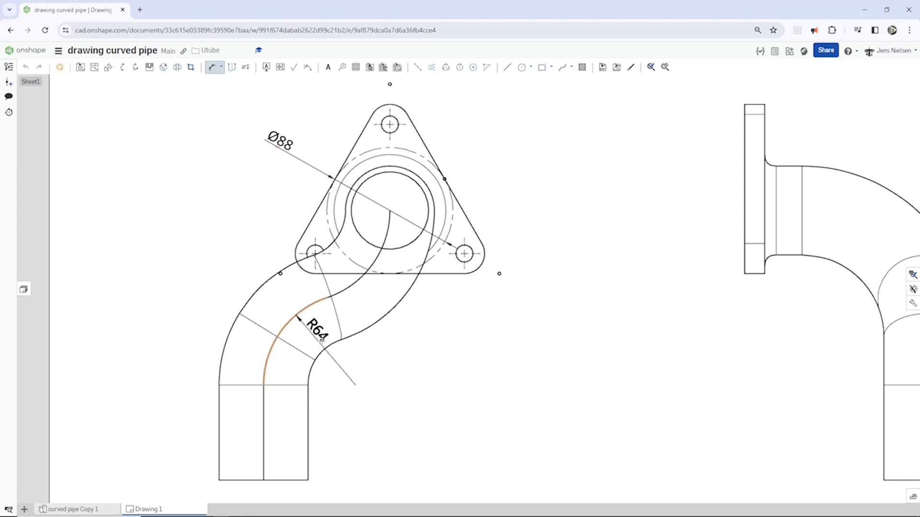
Dimension a bolt hole in the top view and edit its text to read 3*Ø12.
{"action": "left_click_drag", "start_coordinate": [317, 338], "coordinate": [314, 348]}
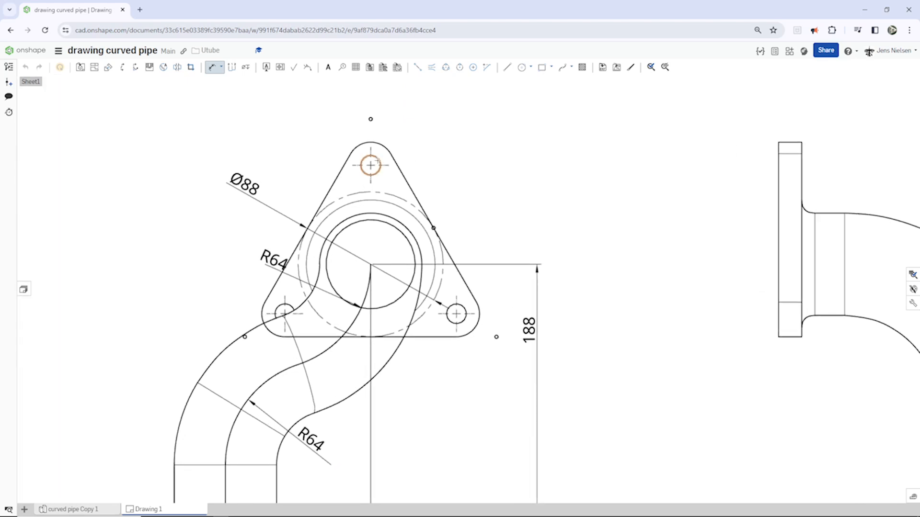
{"action": "left_click", "coordinate": [370, 165]}
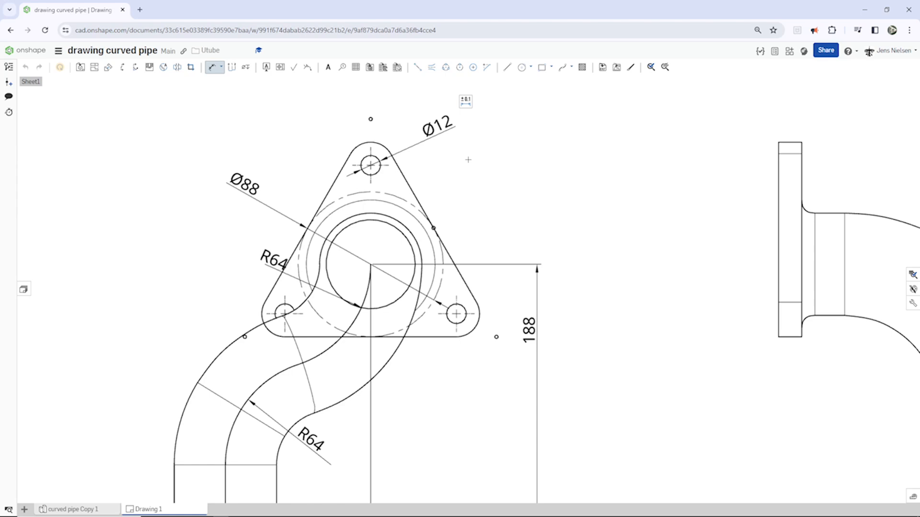
{"action": "left_click", "coordinate": [437, 124]}
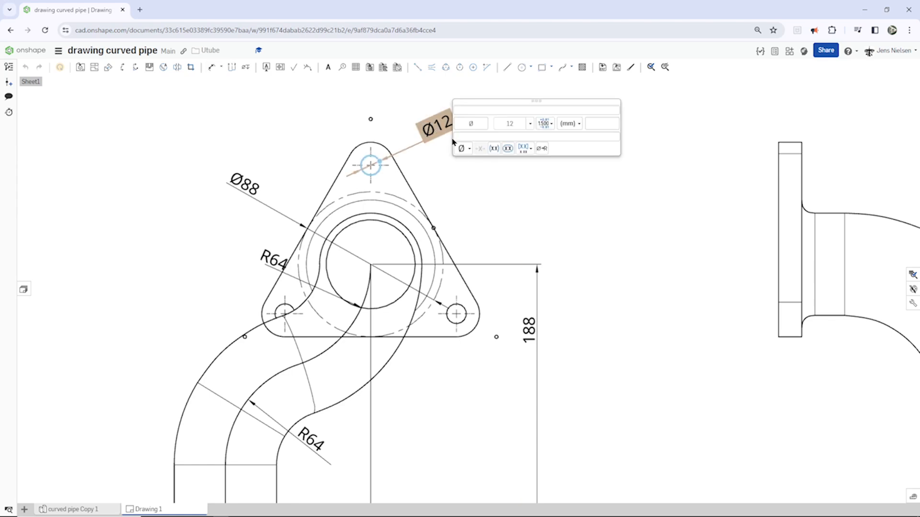
{"action": "left_click", "coordinate": [470, 124]}
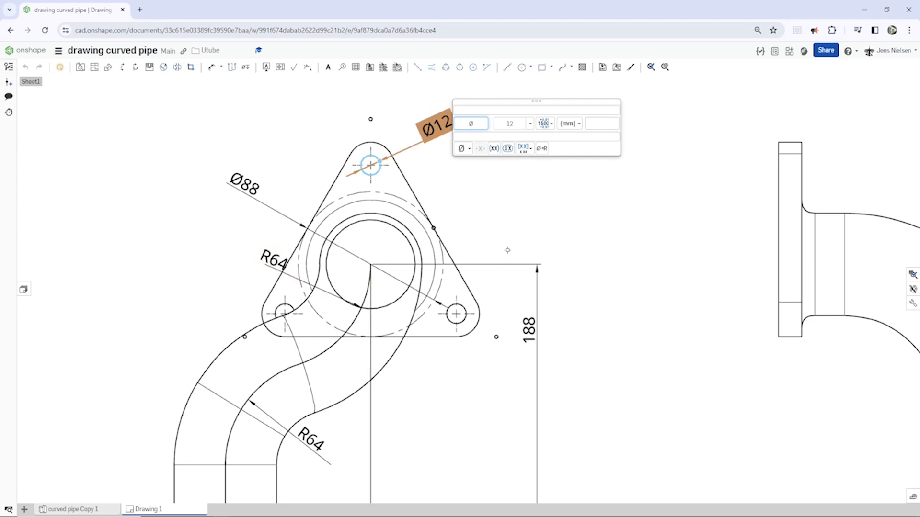
{"action": "type", "text": "3*"}
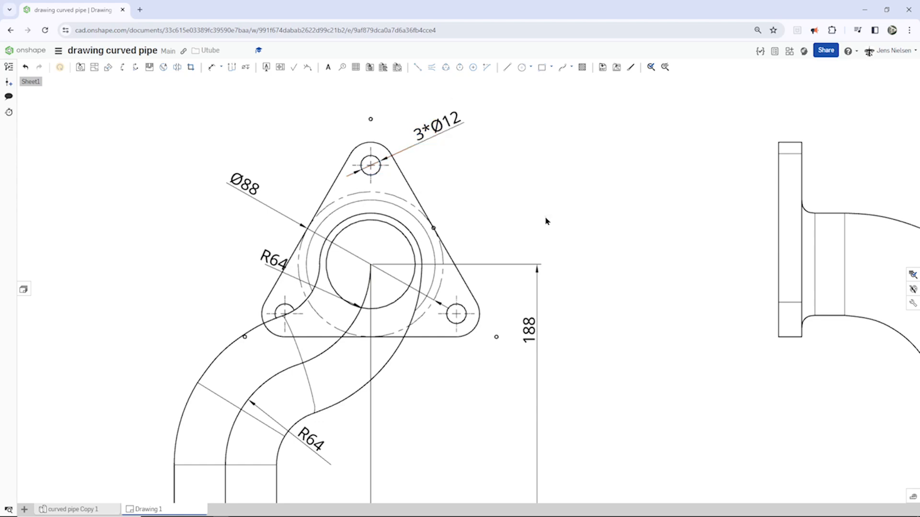
{"action": "key", "text": "d"}
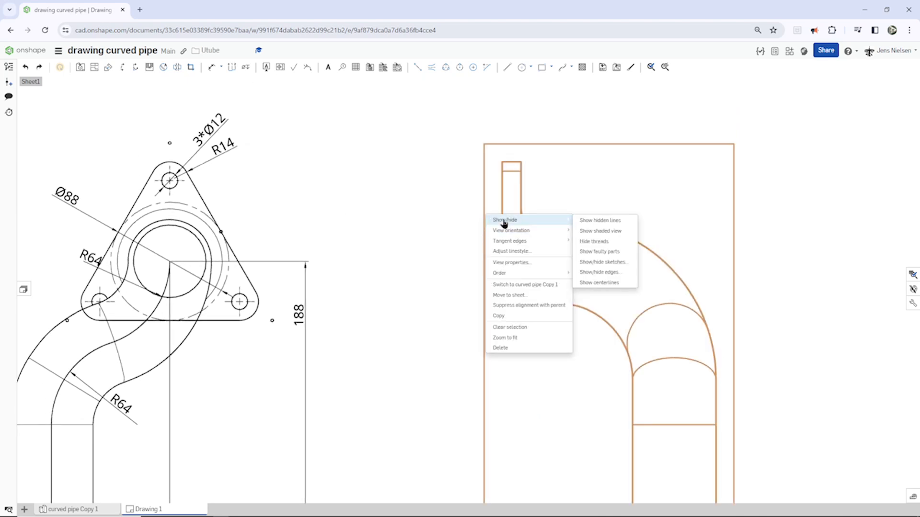
{"action": "mouse_move", "coordinate": [603, 262]}
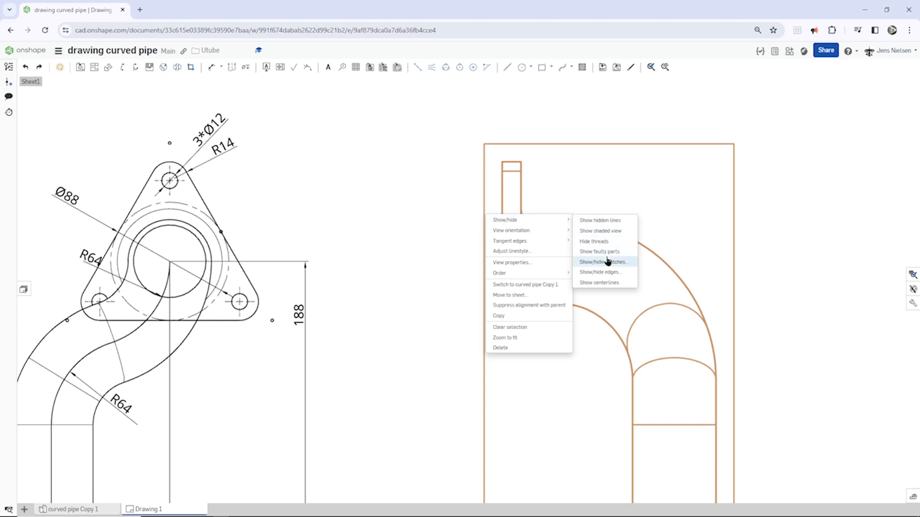
Show the Sketch 2 path curve in the side view via Show/hide sketches.
{"action": "left_click", "coordinate": [601, 262]}
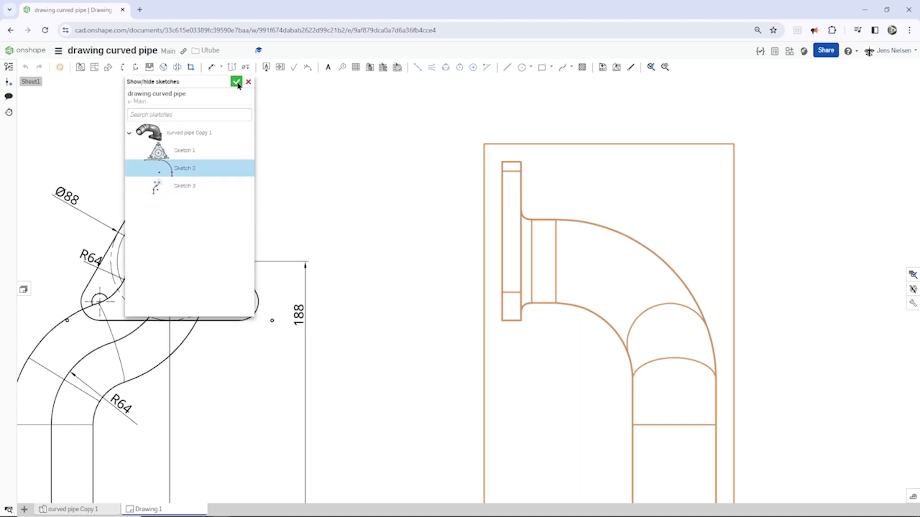
{"action": "left_click", "coordinate": [237, 82]}
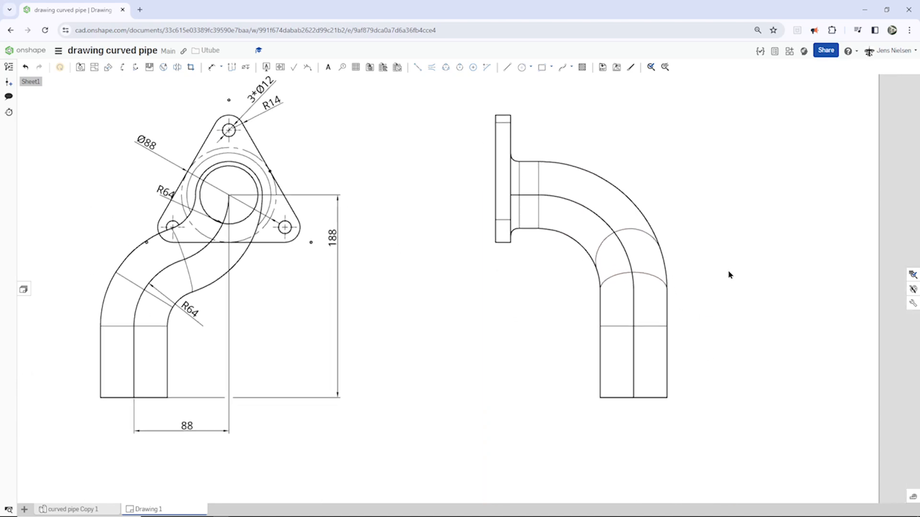
{"action": "mouse_move", "coordinate": [730, 271]}
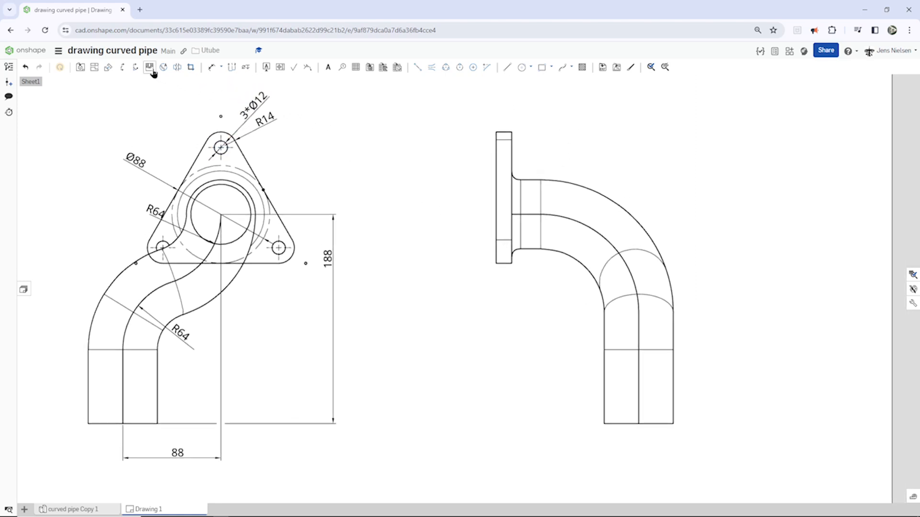
Add a broken-out section over the pipe's lower end with a blind depth of 32.
{"action": "left_click", "coordinate": [149, 67]}
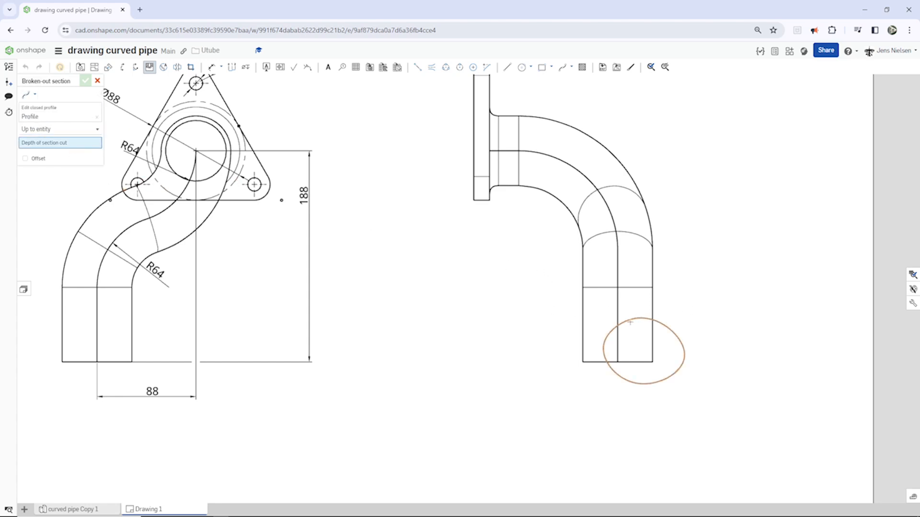
{"action": "left_click", "coordinate": [59, 130]}
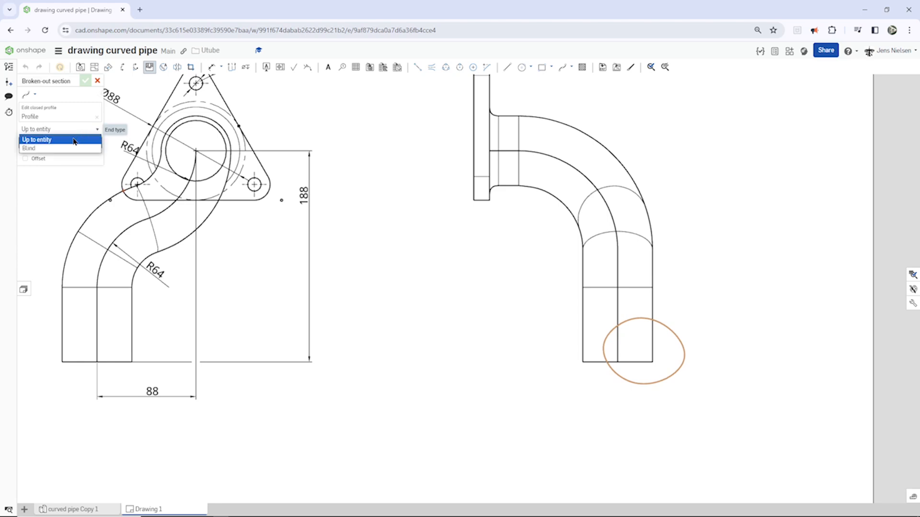
{"action": "left_click", "coordinate": [29, 148]}
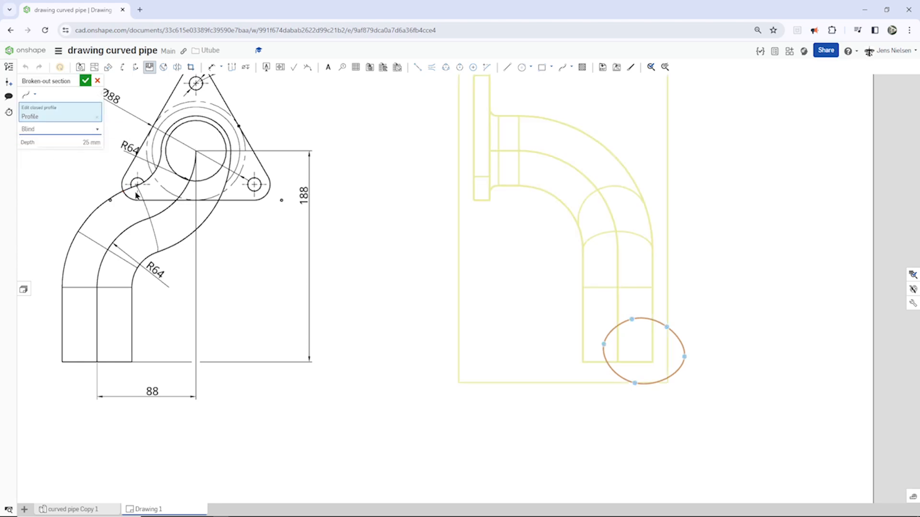
{"action": "mouse_move", "coordinate": [411, 263]}
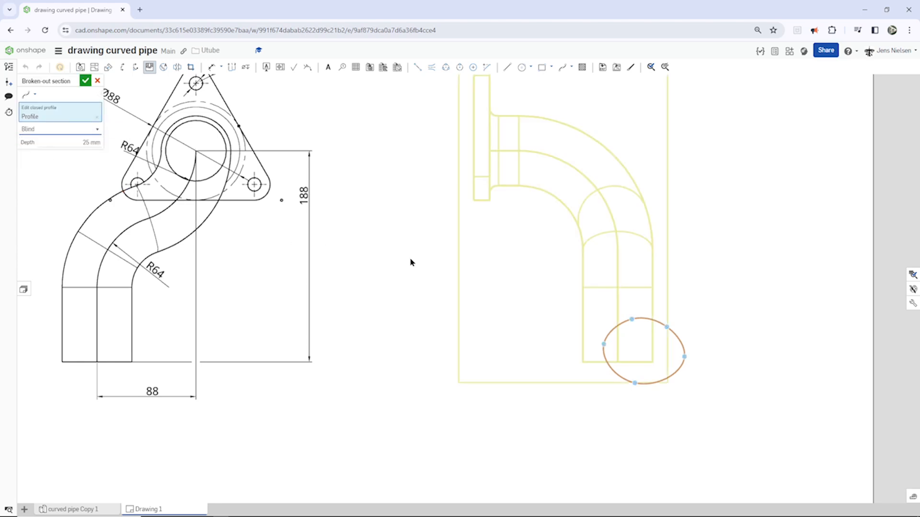
{"action": "mouse_move", "coordinate": [654, 351]}
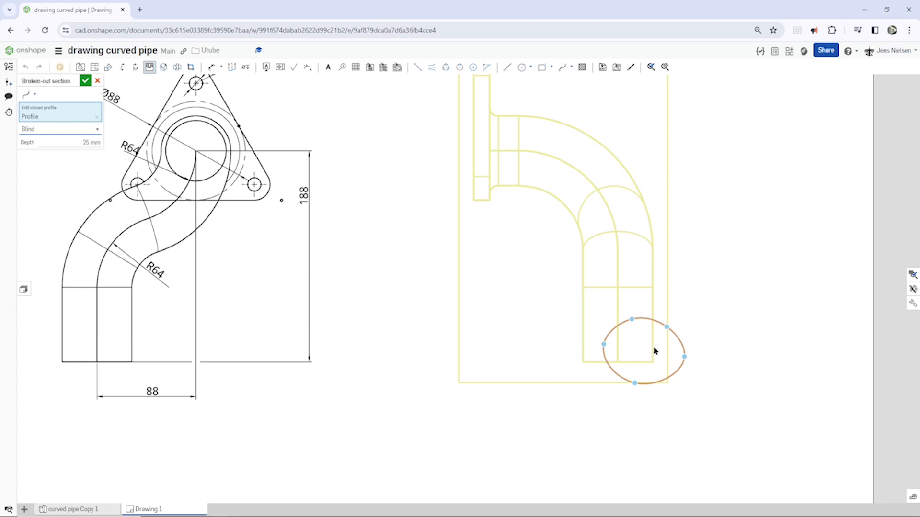
{"action": "left_click", "coordinate": [77, 142]}
{"action": "type", "text": "32"}
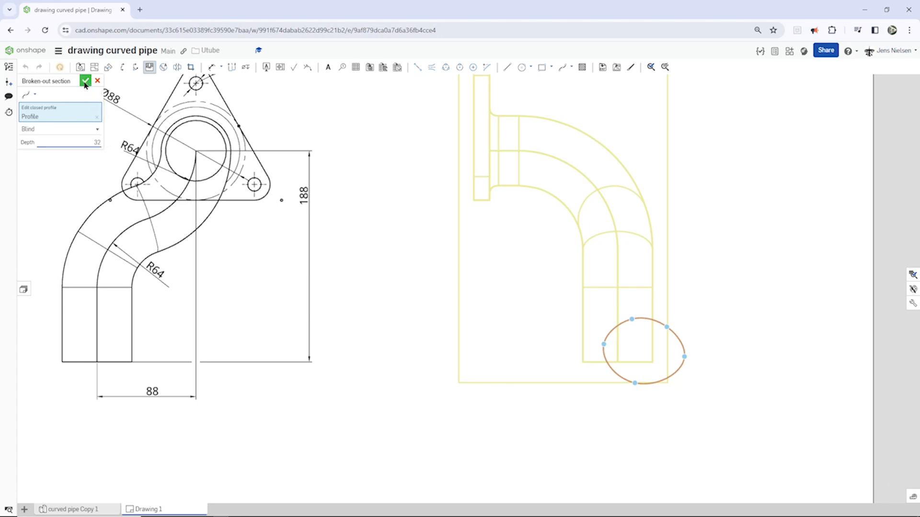
{"action": "left_click", "coordinate": [85, 80]}
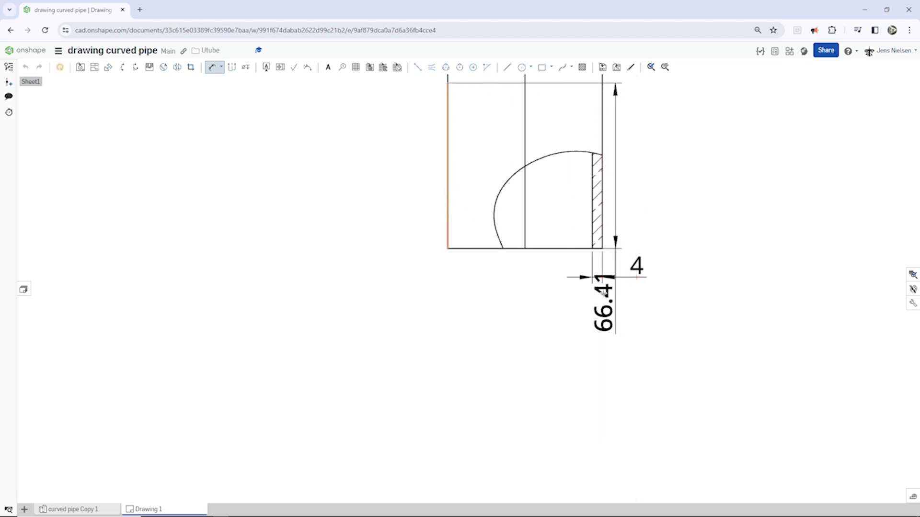
Place the 128 length below the side view and dimension the R88 outer bend radius.
{"action": "left_click_drag", "start_coordinate": [597, 304], "coordinate": [597, 138]}
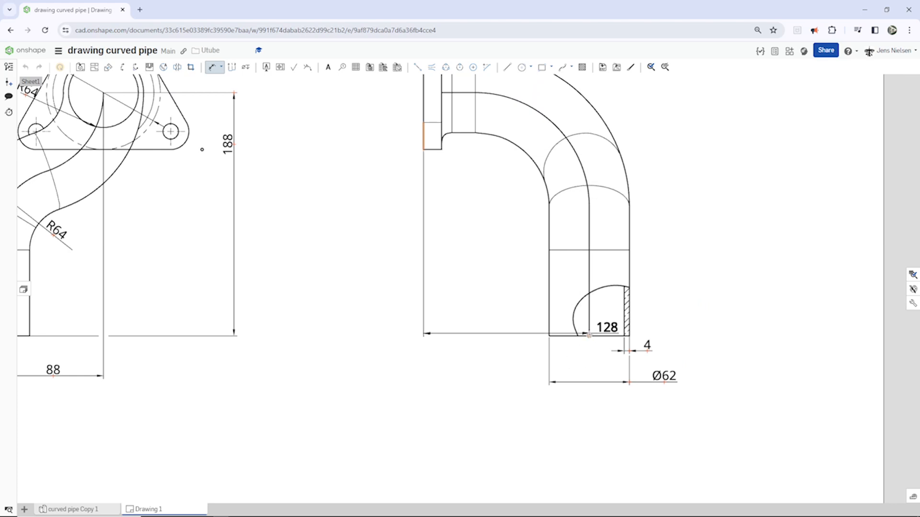
{"action": "left_click_drag", "start_coordinate": [608, 328], "coordinate": [548, 426]}
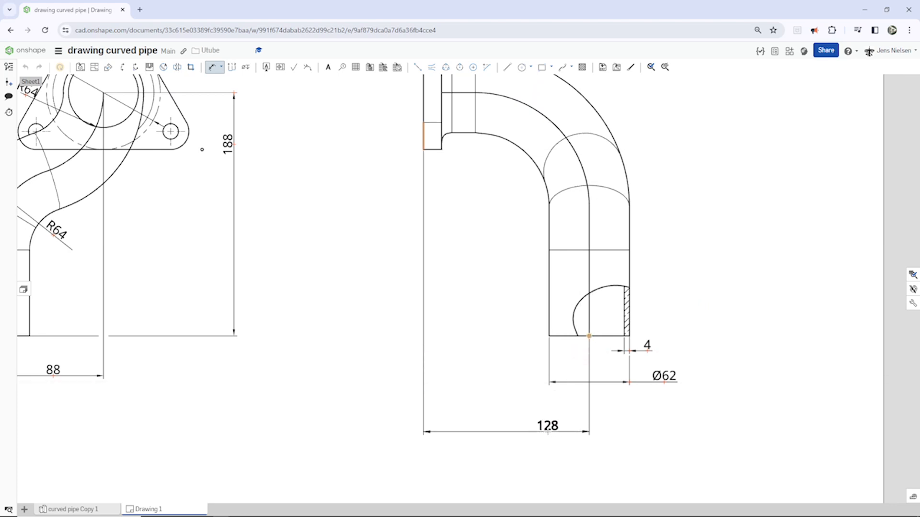
{"action": "left_click_drag", "start_coordinate": [547, 425], "coordinate": [522, 425]}
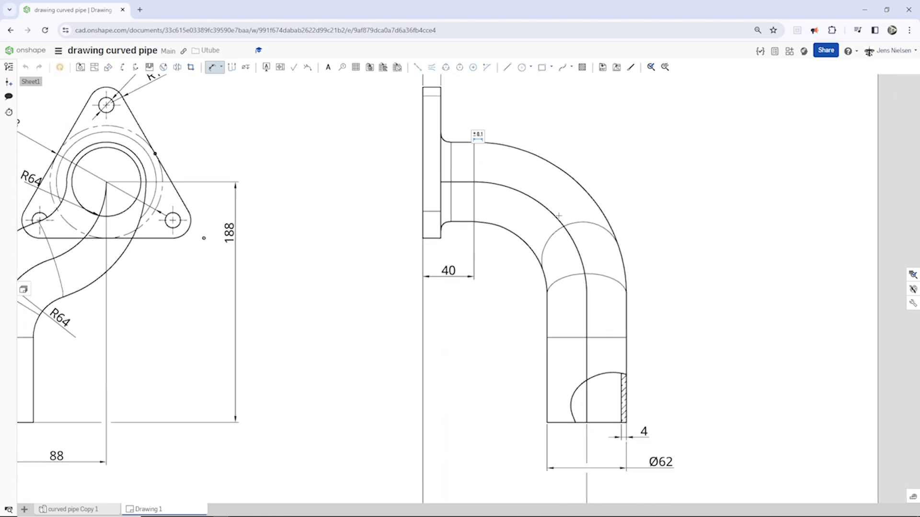
{"action": "left_click", "coordinate": [561, 216]}
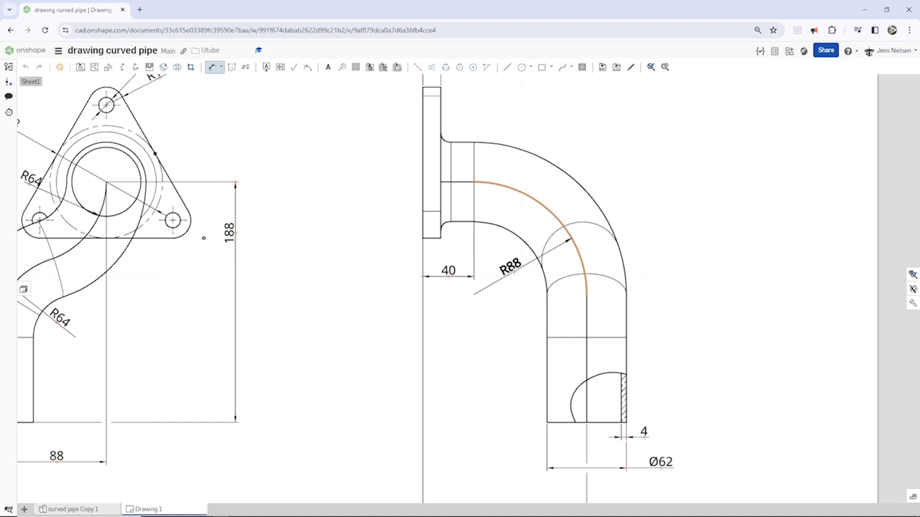